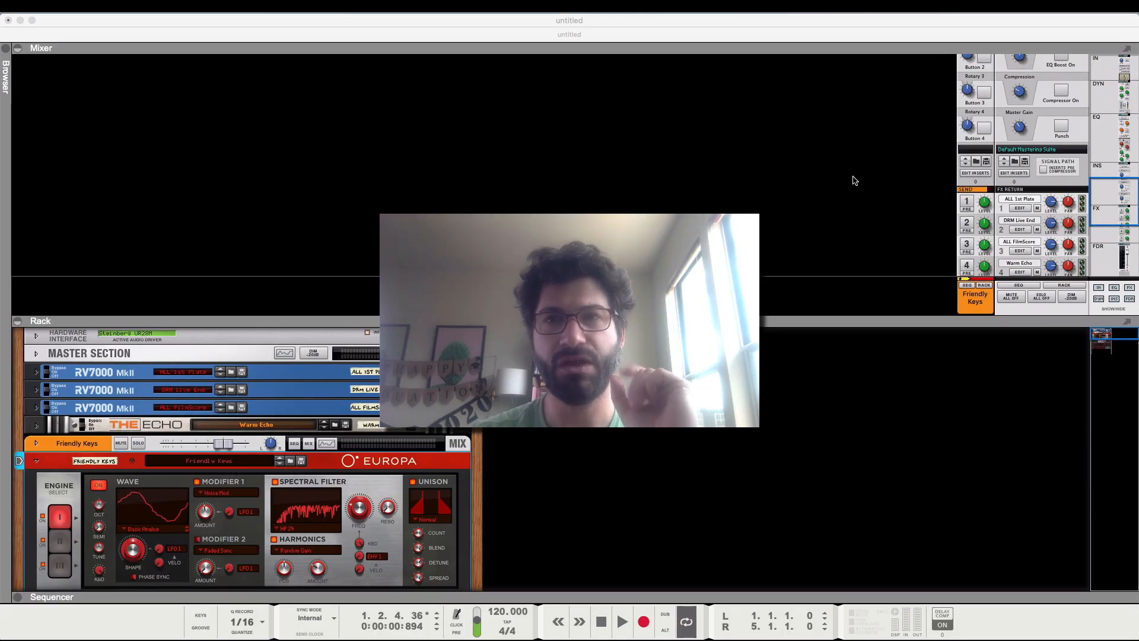
pyautogui.moveTo(854, 519)
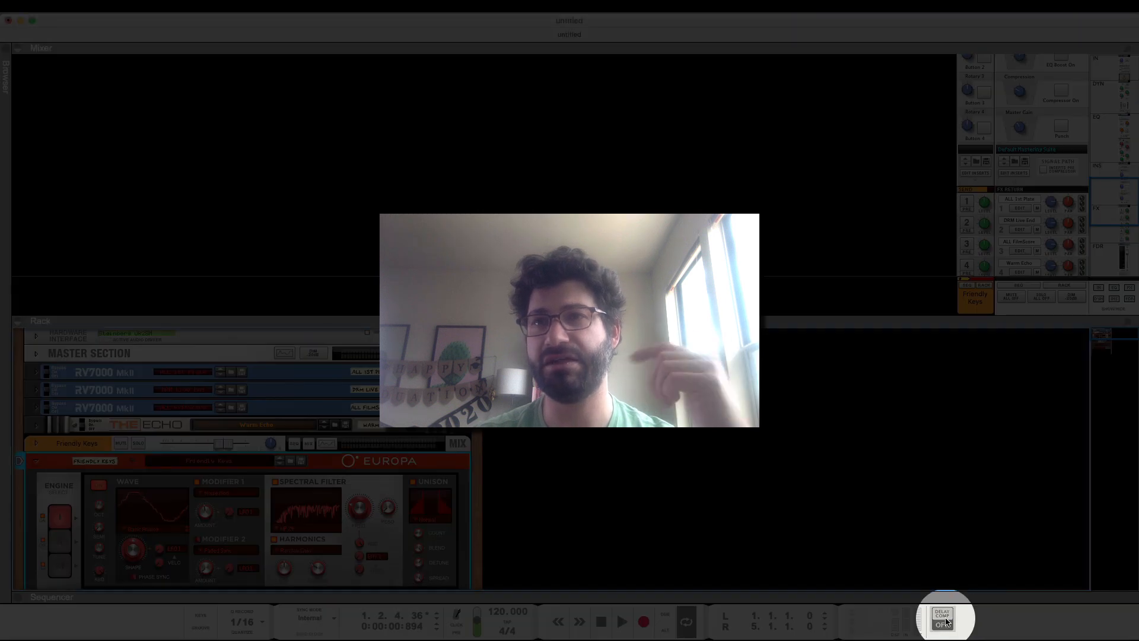
# Fold the rack away so the mixer fills the window and scroll to the master section controls.
pyautogui.click(942, 617)
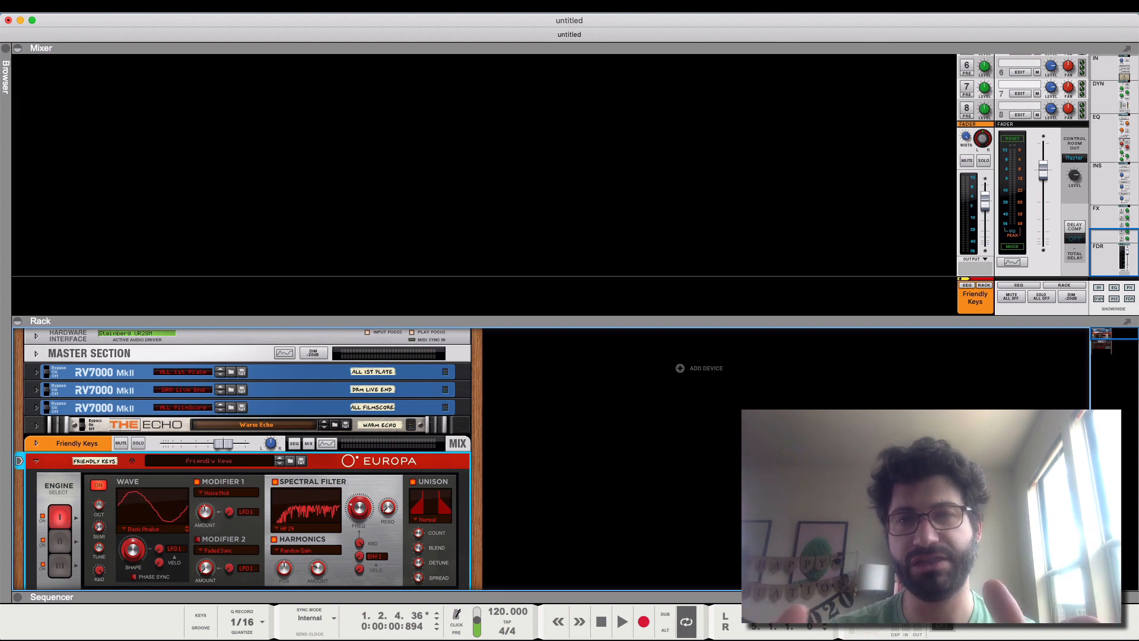
pyautogui.click(1074, 238)
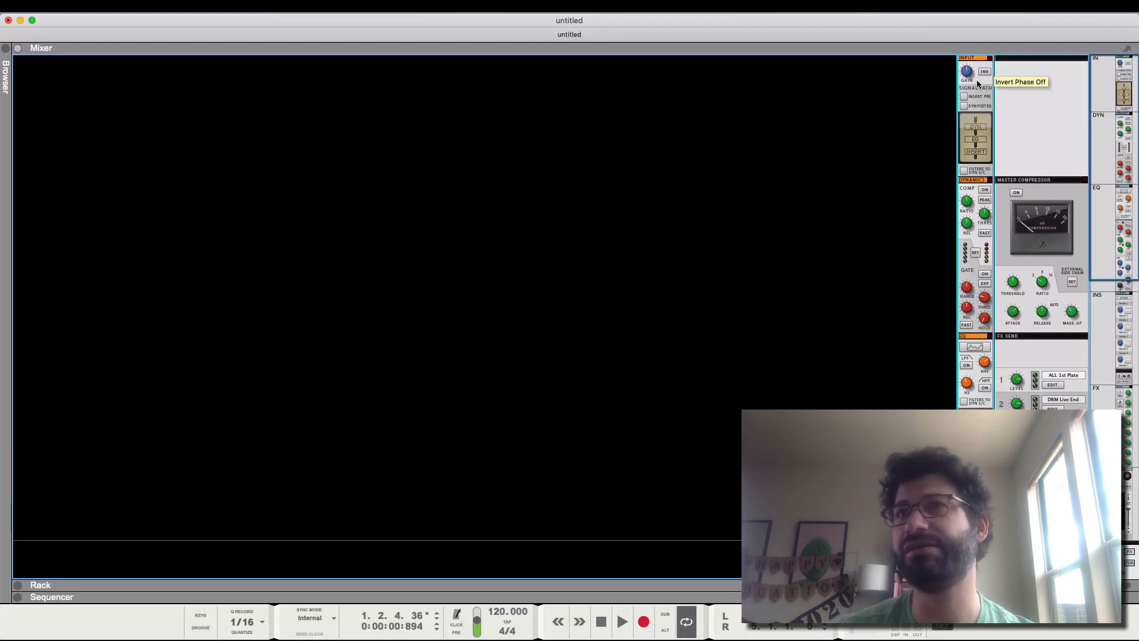
pyautogui.scroll(-3)
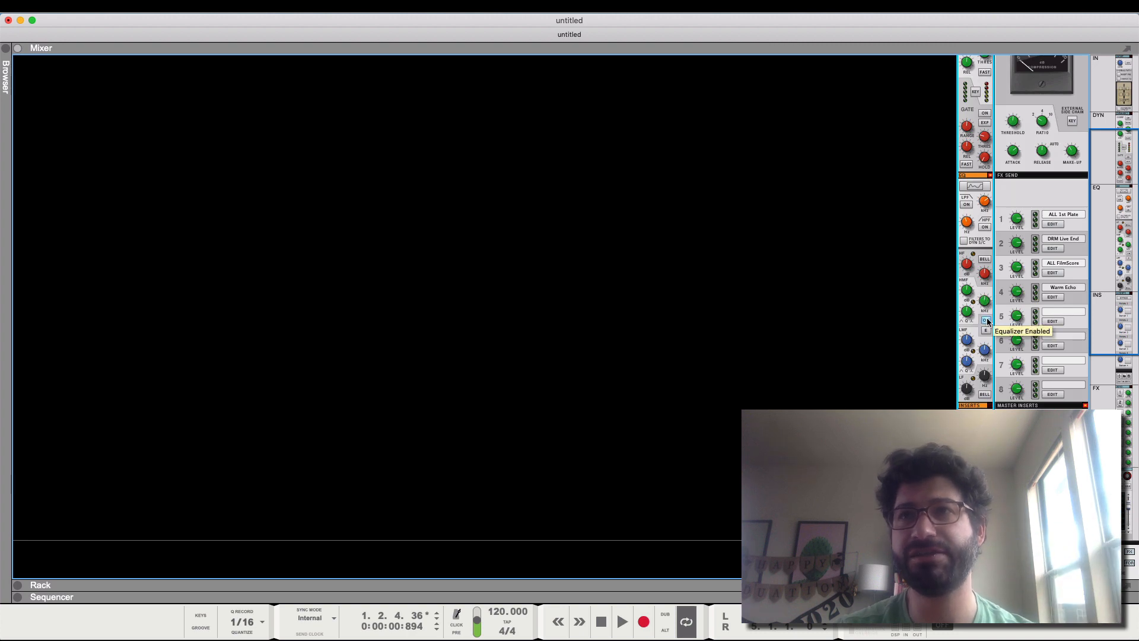
pyautogui.click(984, 321)
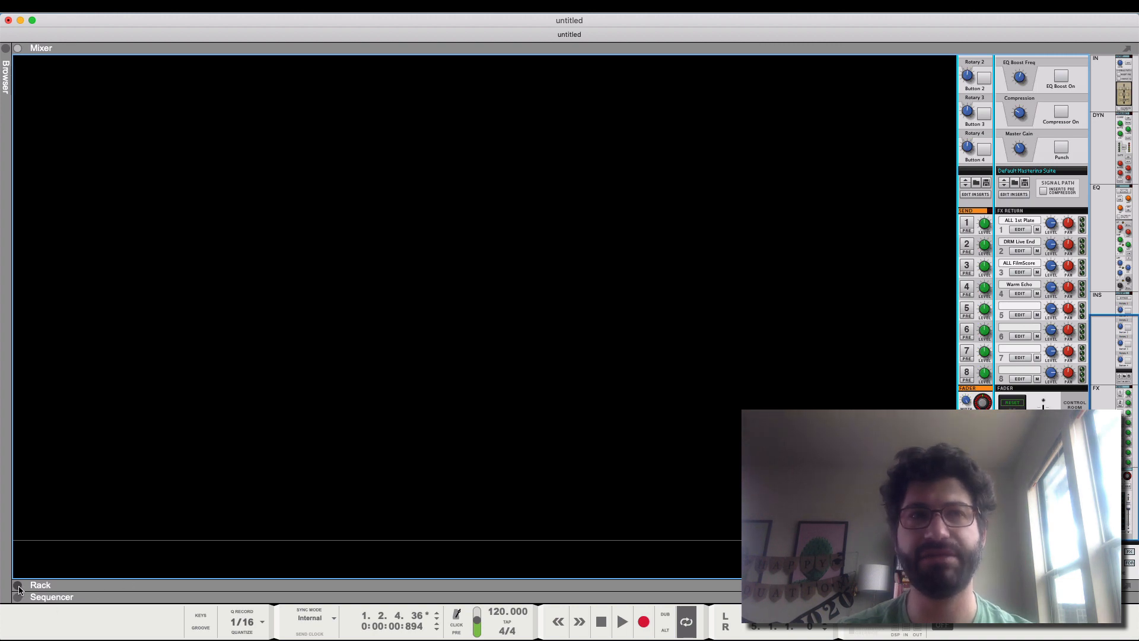
# Unfold the rack and start creating a Dr. OctoRex loop player below the Europa synth.
pyautogui.click(40, 585)
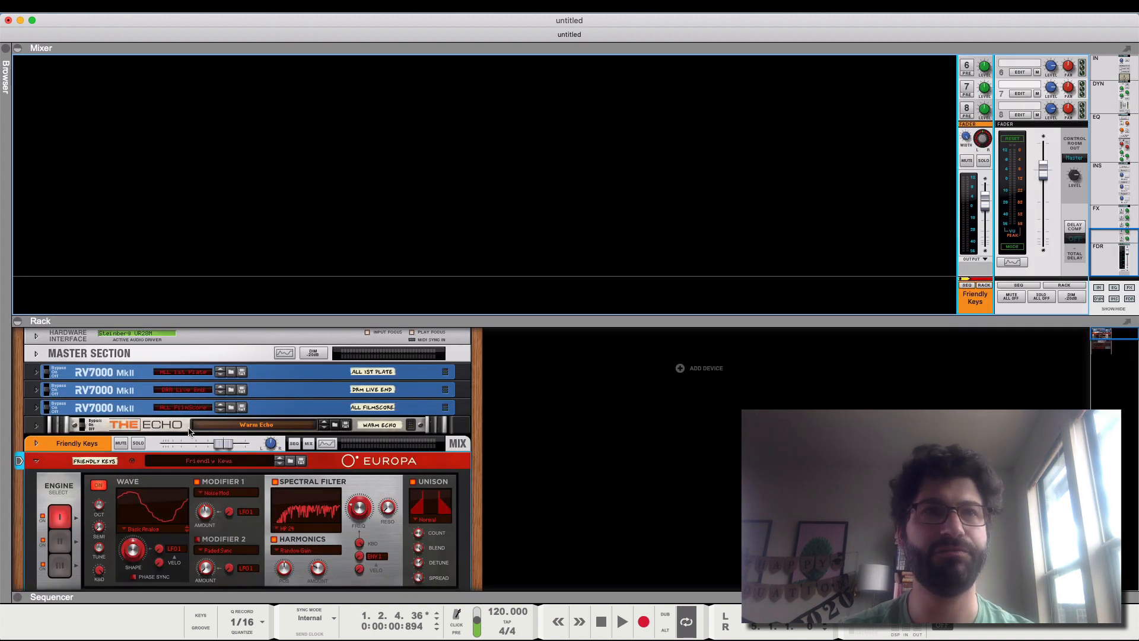
pyautogui.scroll(-3)
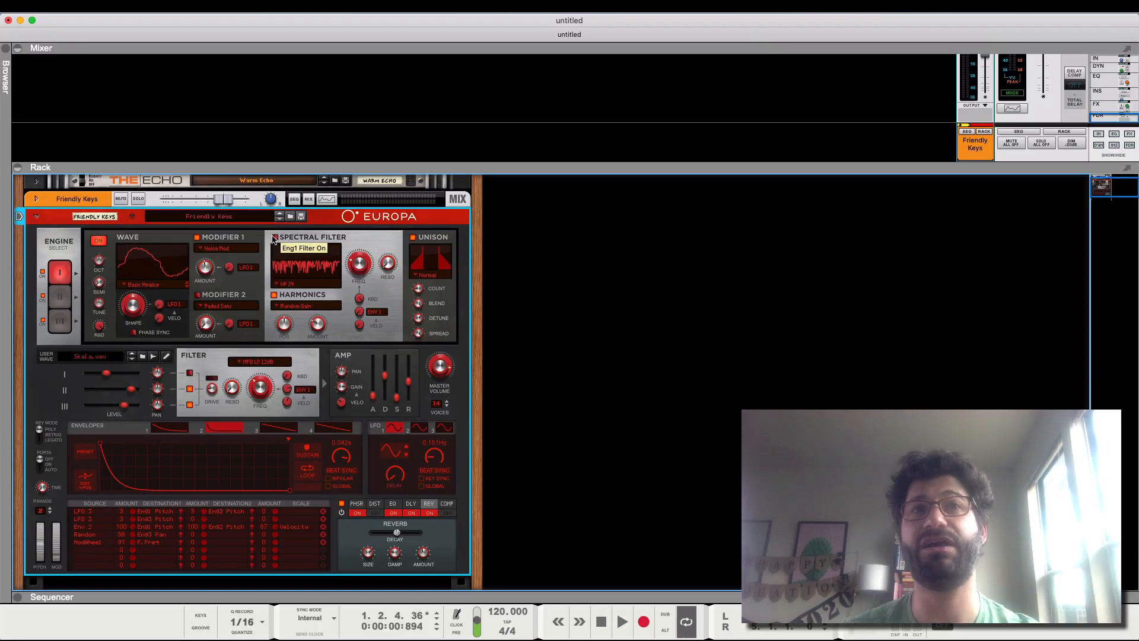
pyautogui.scroll(-3)
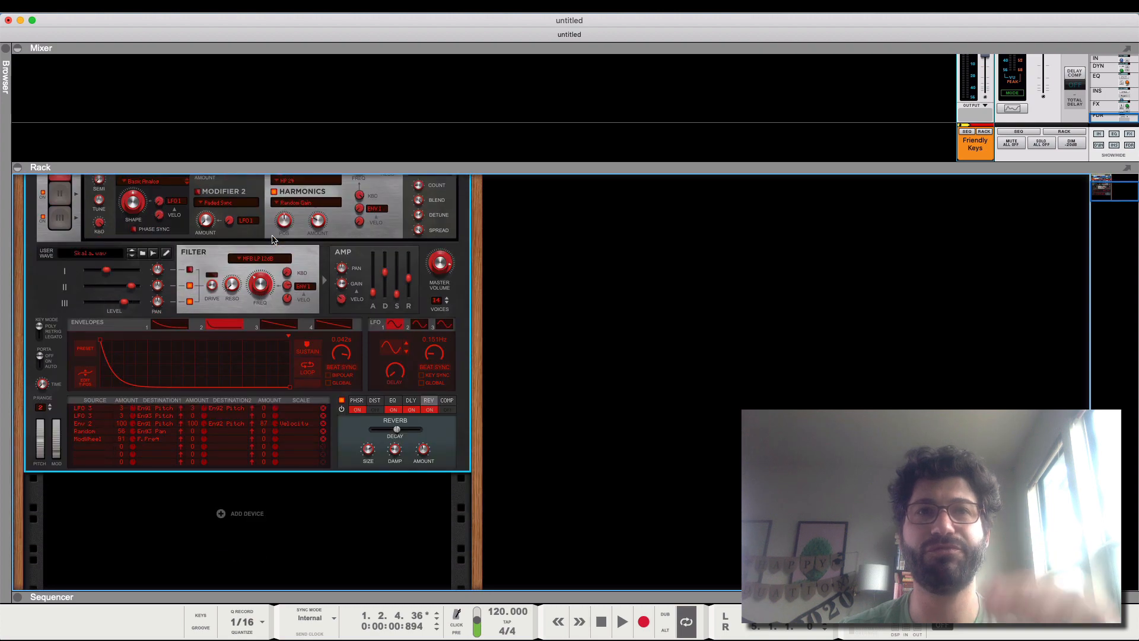
pyautogui.rightClick(273, 514)
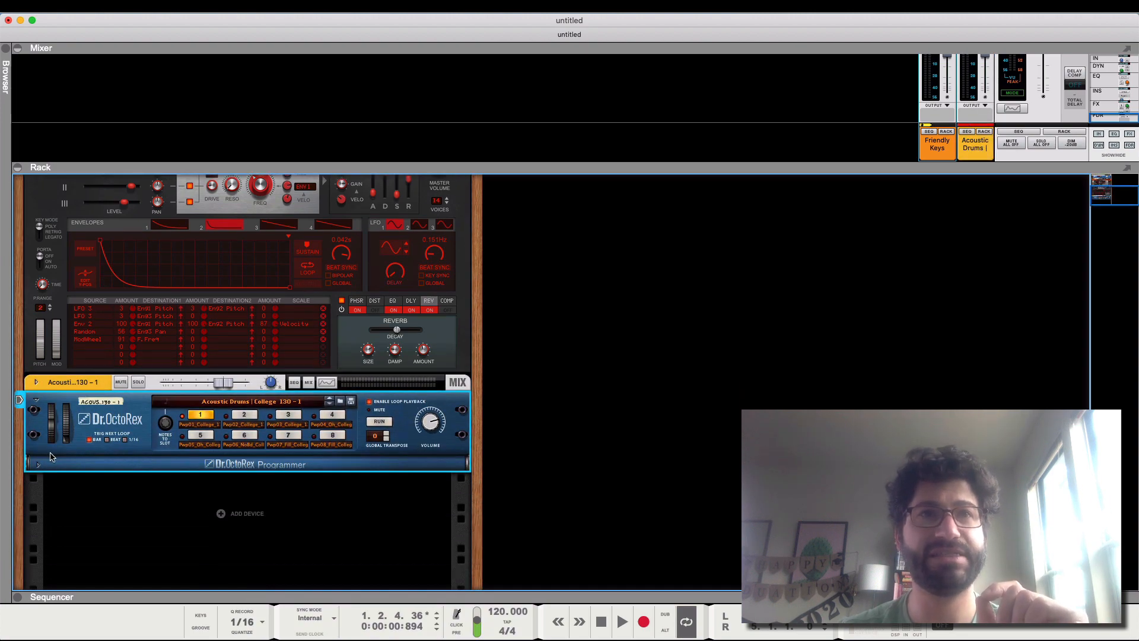
# Unfold the Dr. OctoRex programmer panel showing the loop waveform.
pyautogui.click(36, 464)
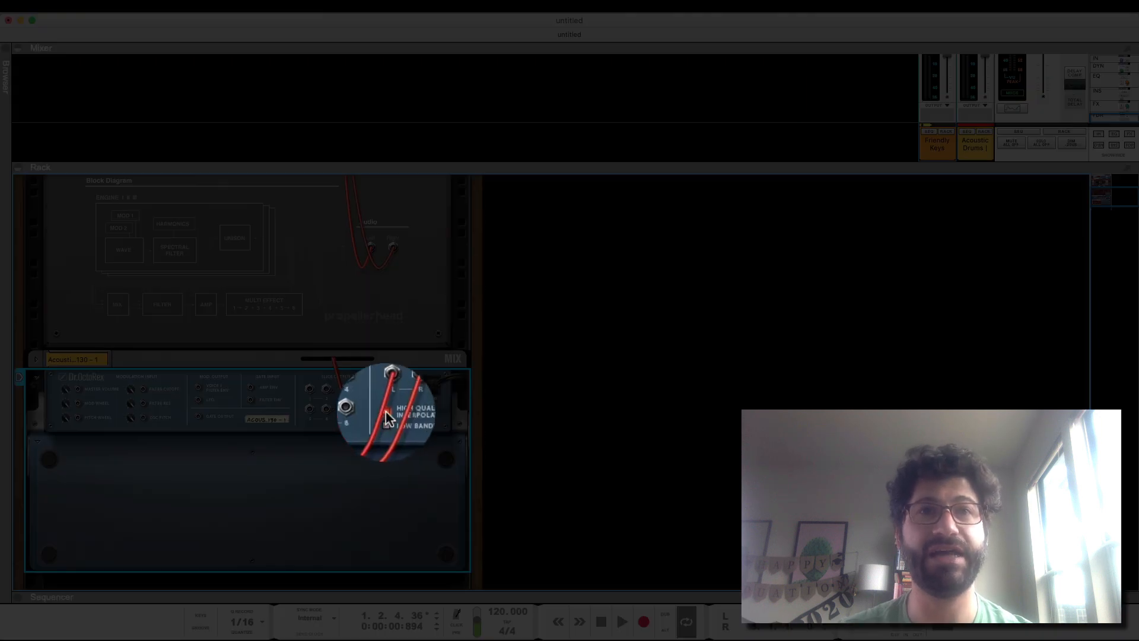
pyautogui.moveTo(389, 418)
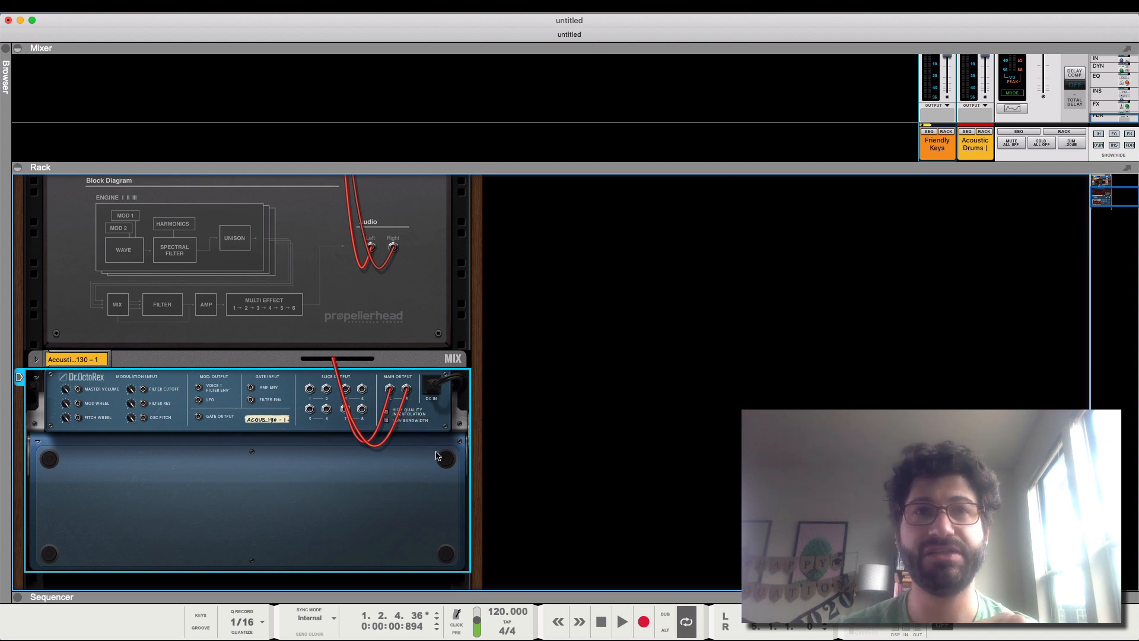
pyautogui.moveTo(387, 424)
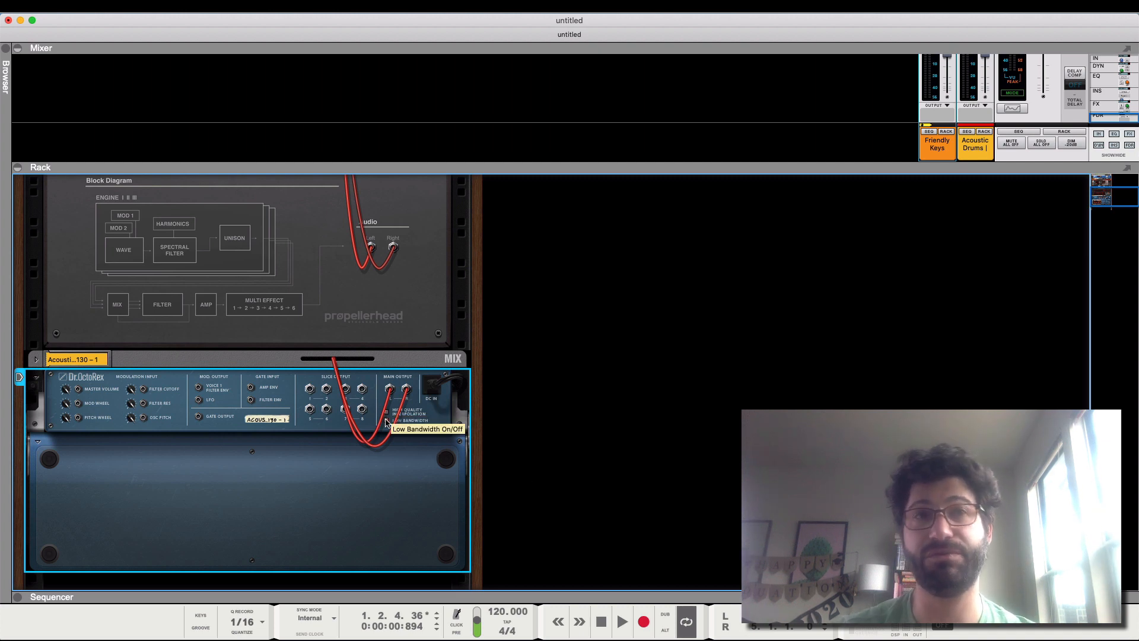
pyautogui.moveTo(464, 451)
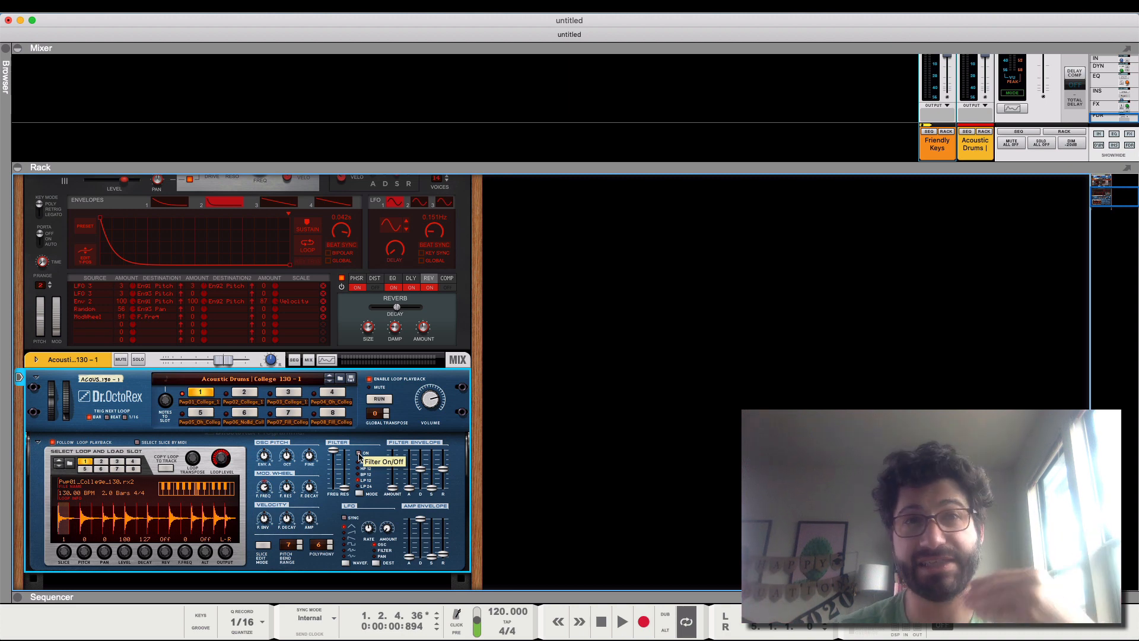
pyautogui.moveTo(108, 87)
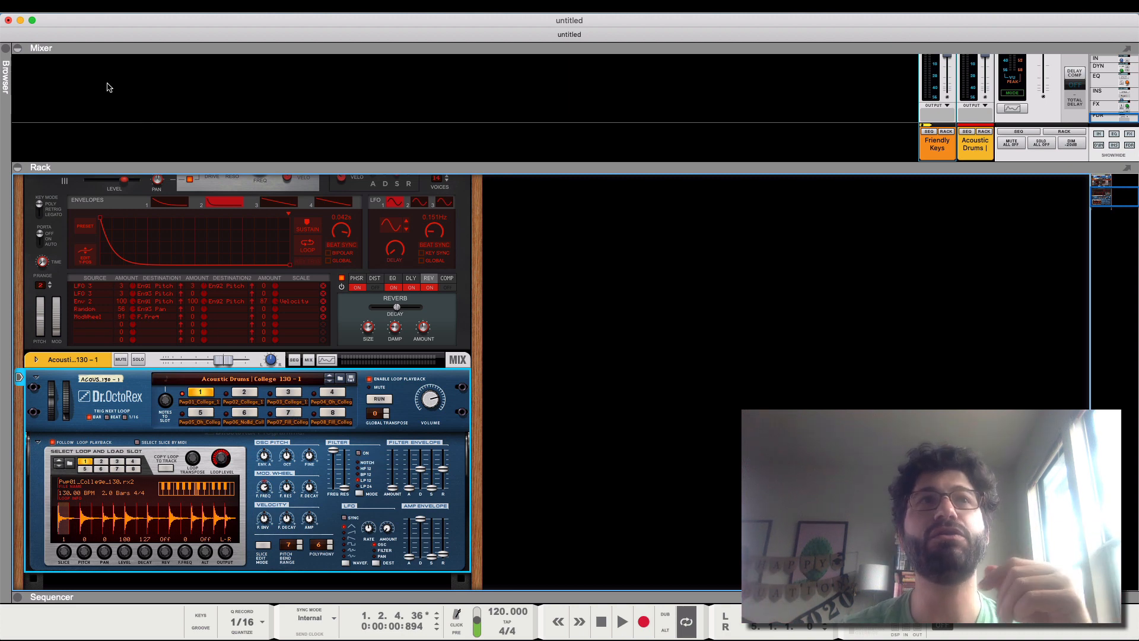
# Open Reason's Preferences window from the Reason menu to view the audio settings.
pyautogui.click(44, 10)
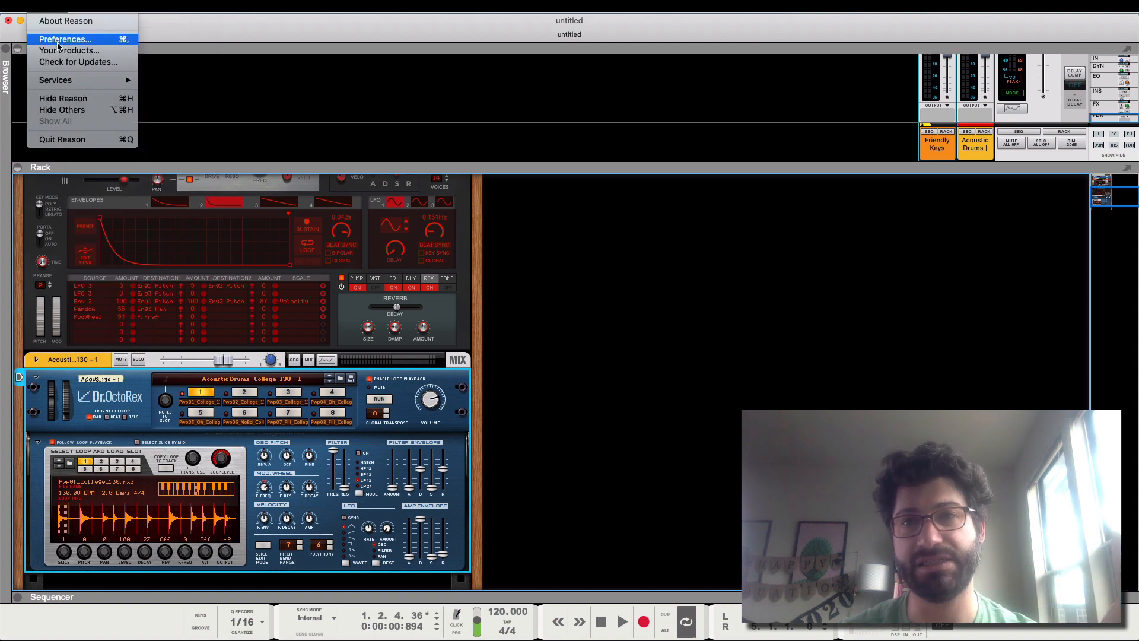
pyautogui.click(64, 38)
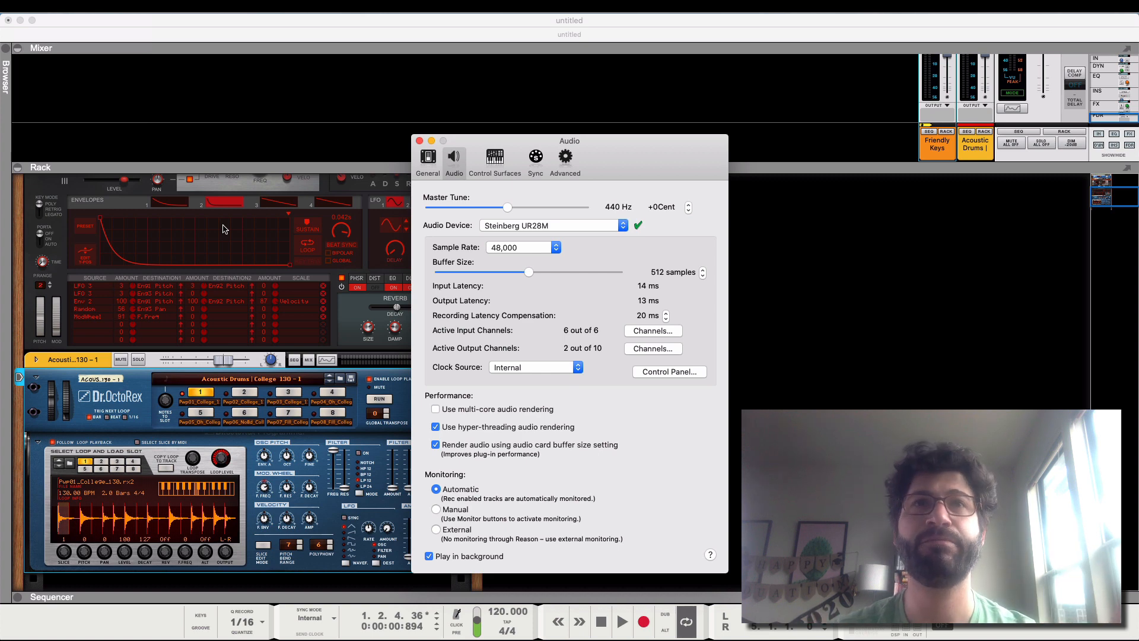
# In General preferences, set cable clutter to hide all cables and turn cable animation off.
pyautogui.click(427, 157)
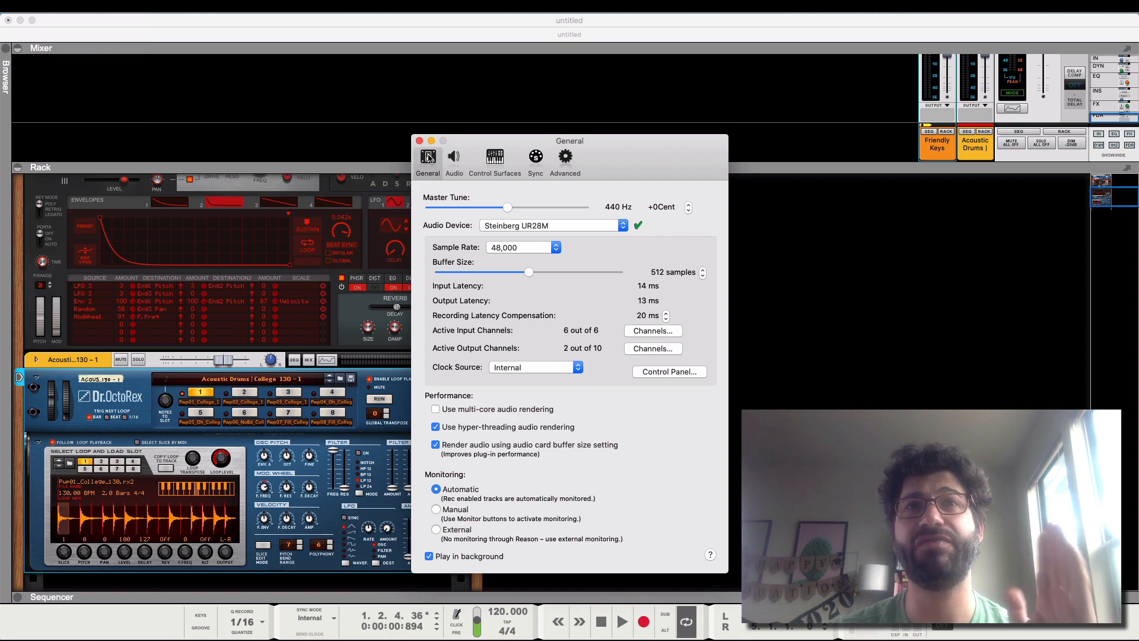
pyautogui.click(428, 156)
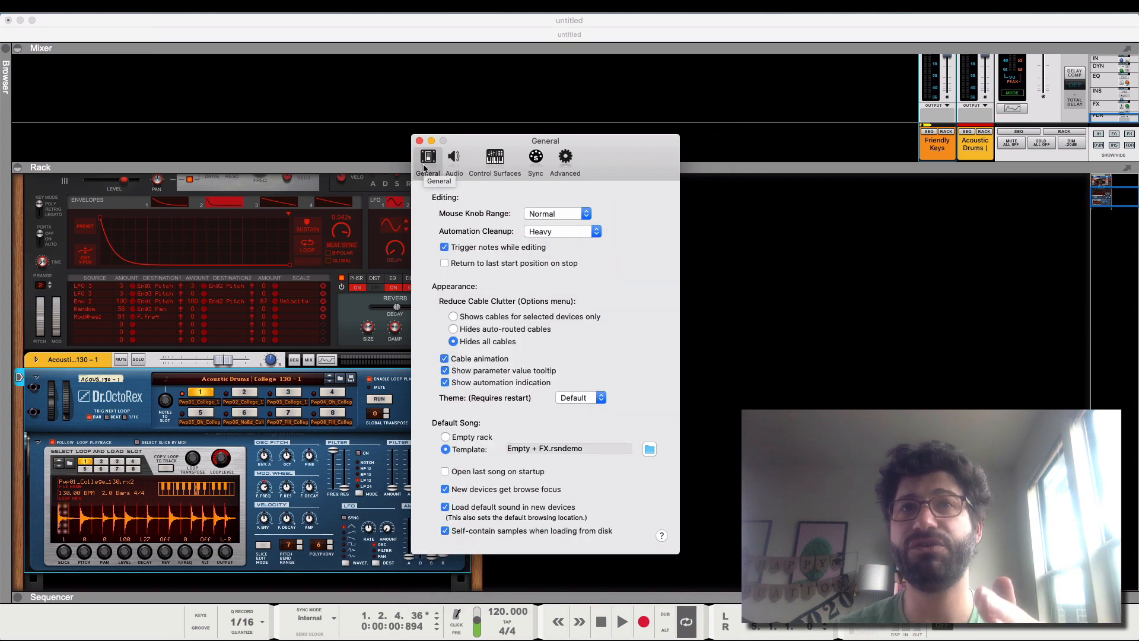
pyautogui.moveTo(418, 297)
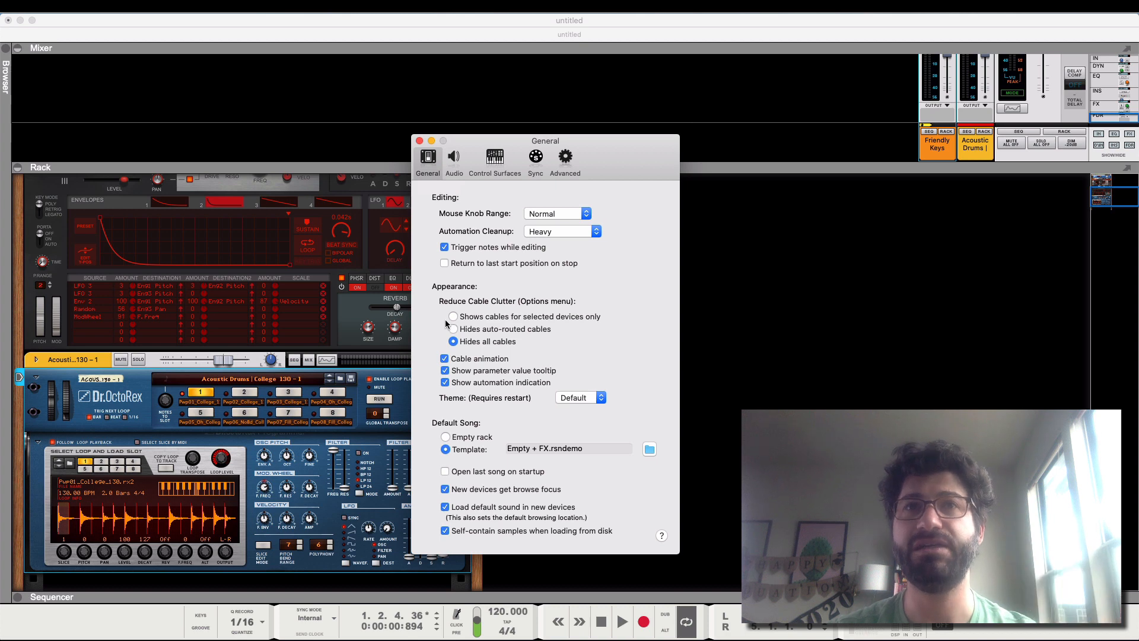
pyautogui.moveTo(486, 335)
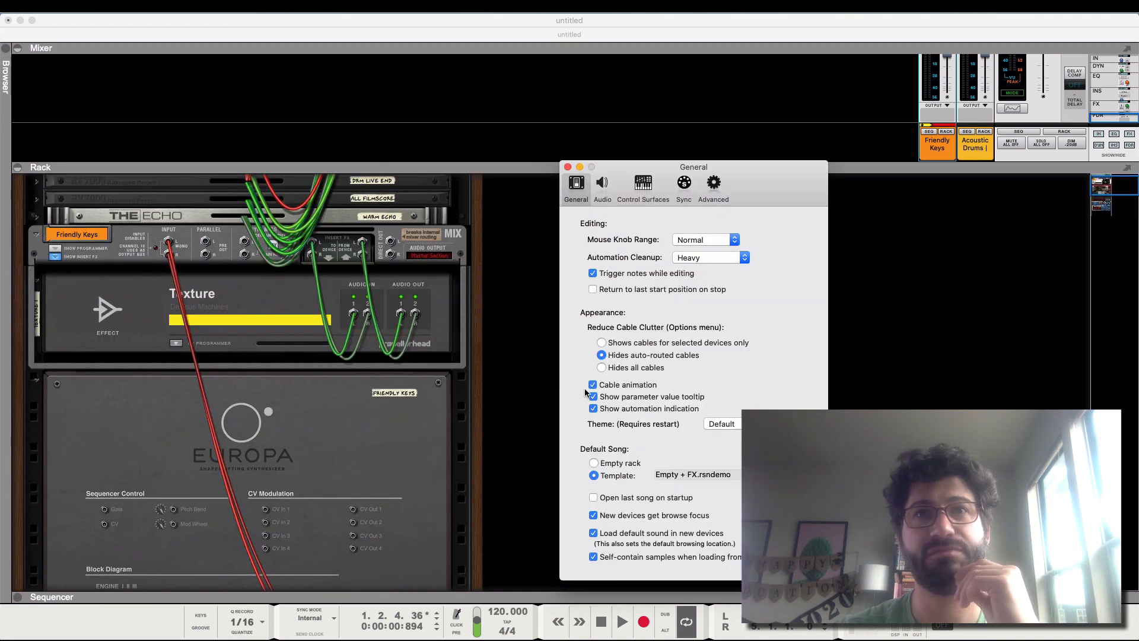
pyautogui.click(594, 384)
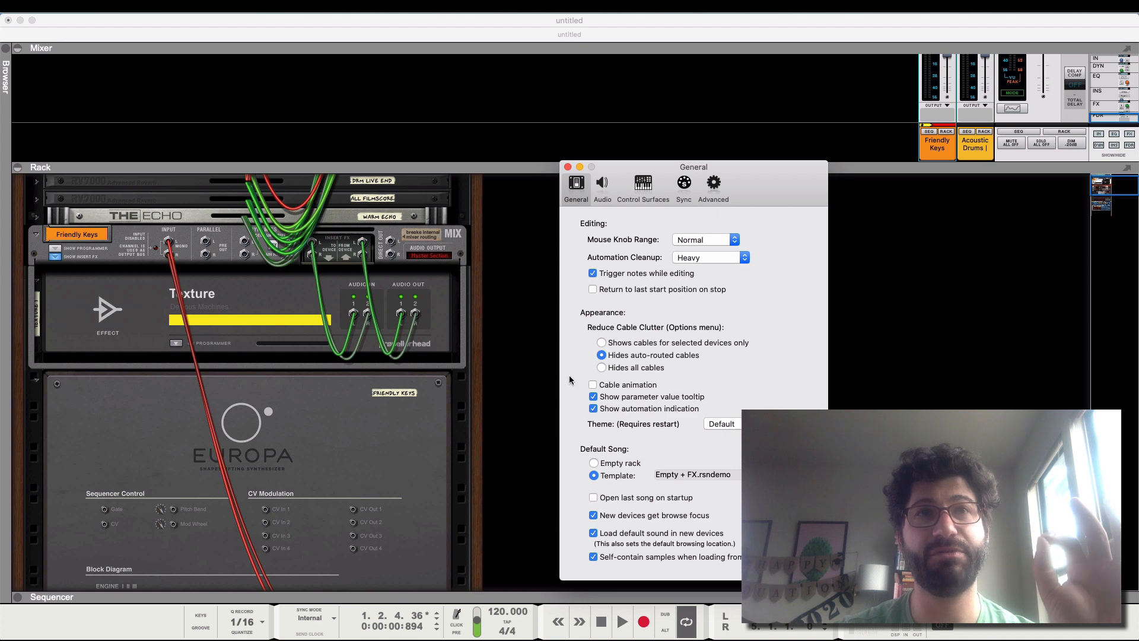
pyautogui.moveTo(554, 411)
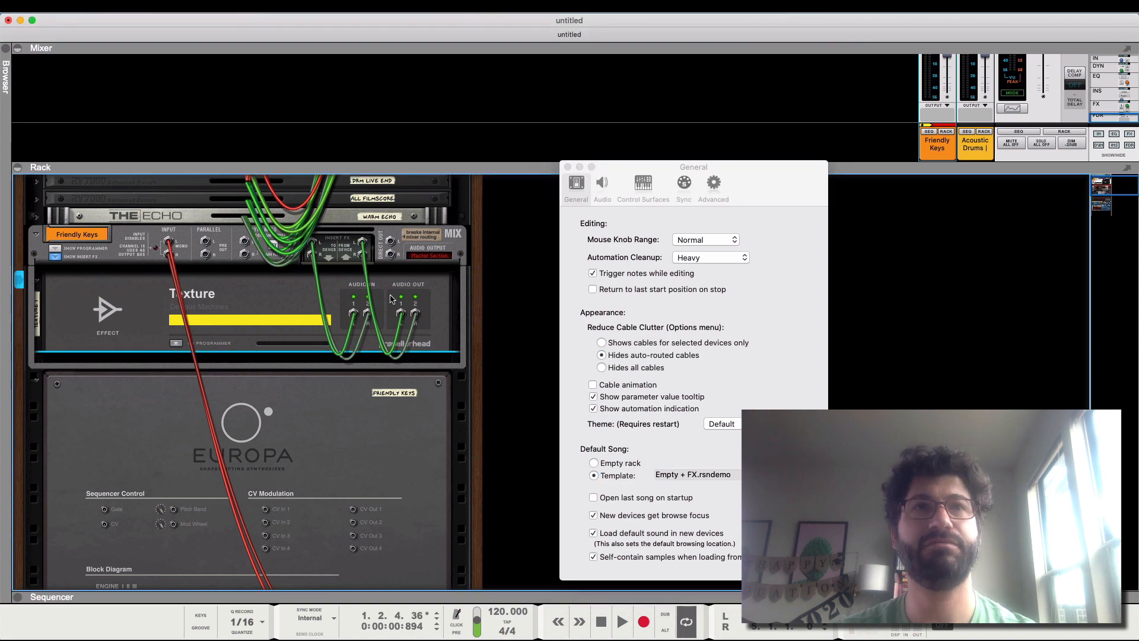
pyautogui.click(600, 342)
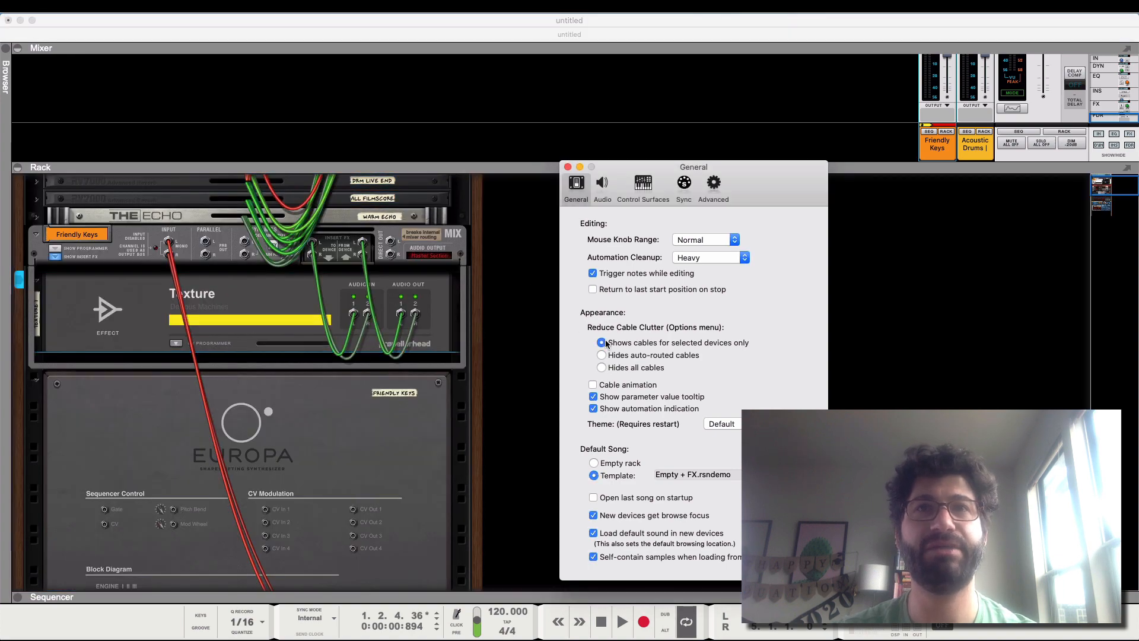
pyautogui.click(602, 367)
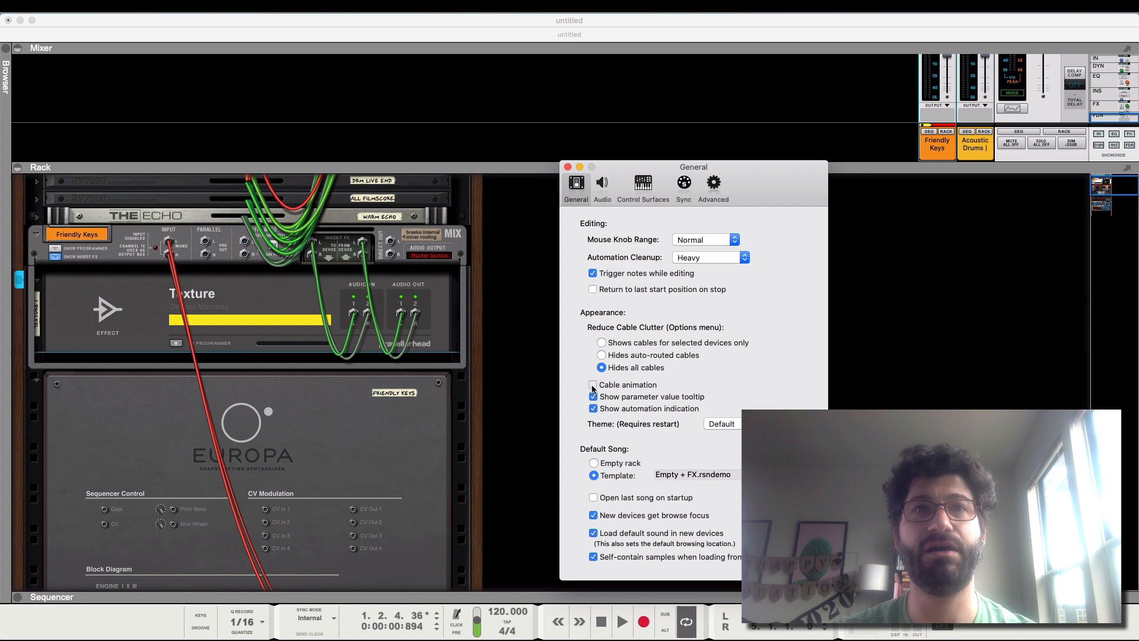
pyautogui.click(593, 385)
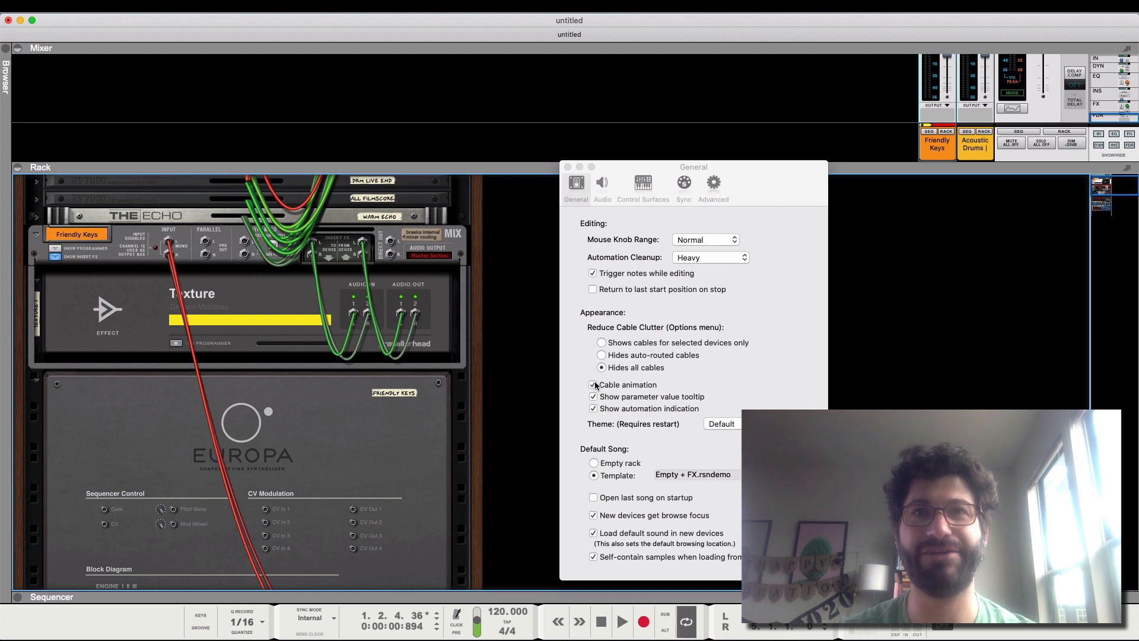
pyautogui.click(593, 384)
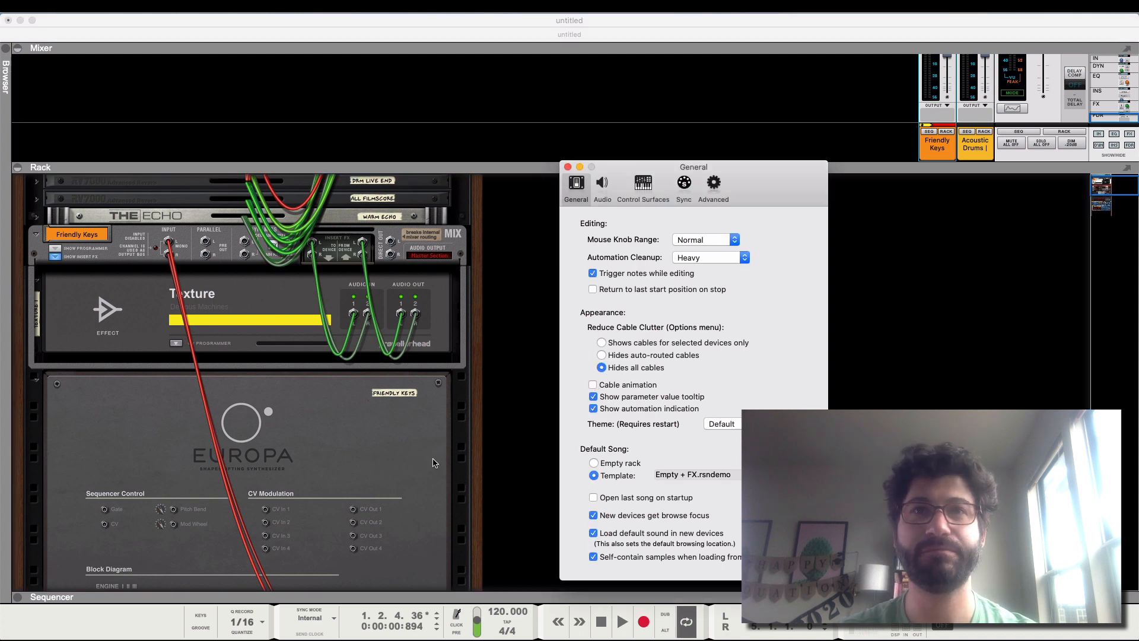
pyautogui.moveTo(602, 202)
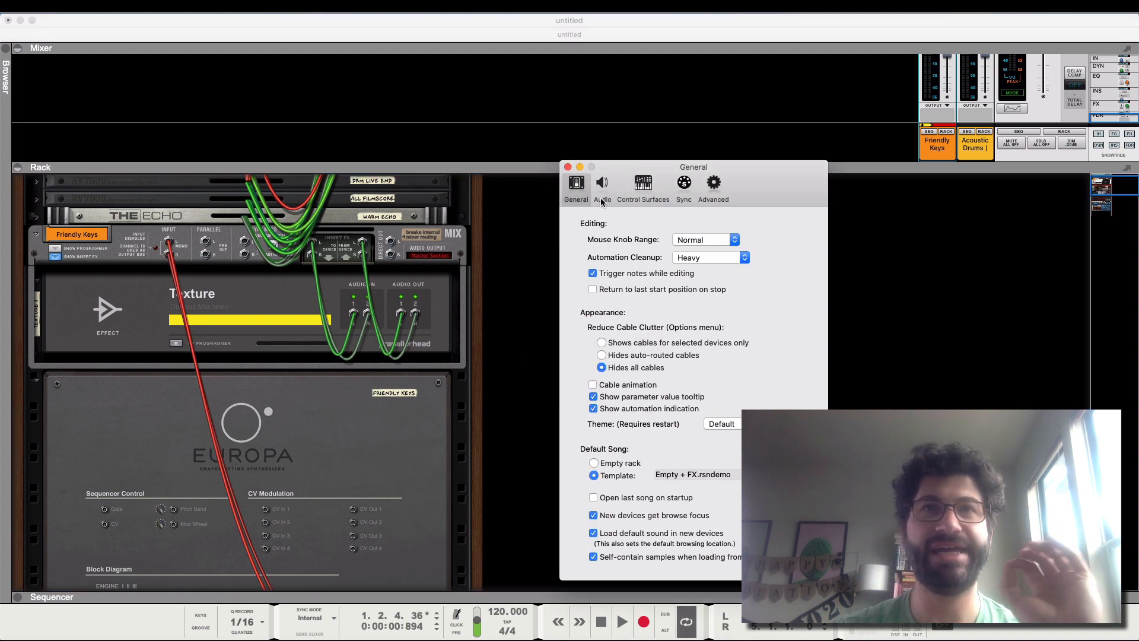
pyautogui.moveTo(601, 183)
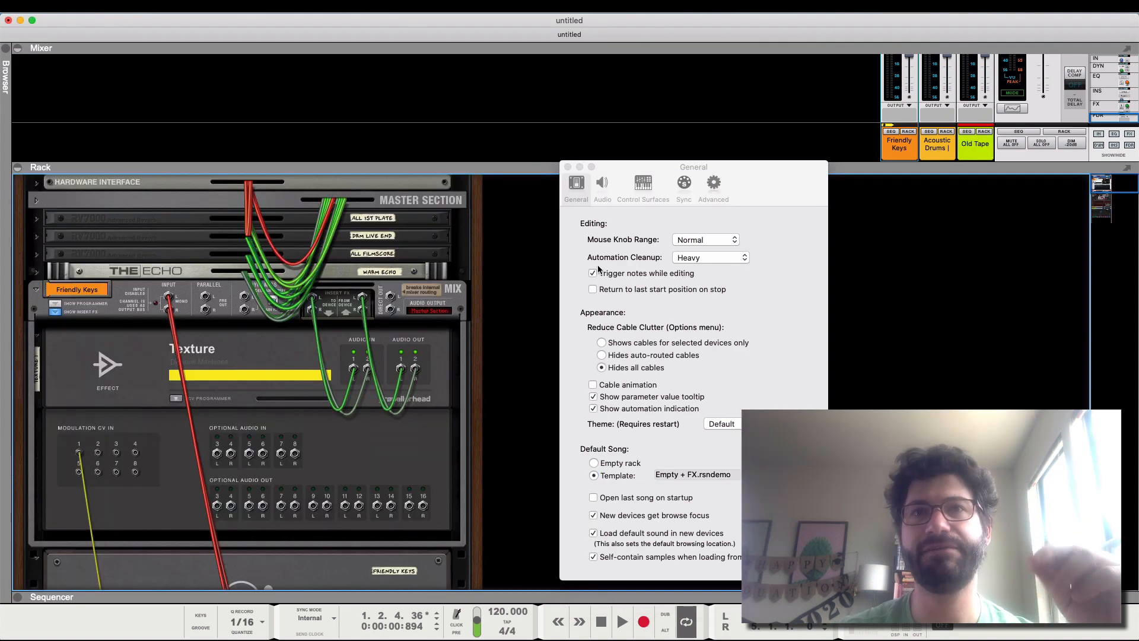
# In Audio preferences, choose the Steinberg UR28M device and set the sample rate to 44,100.
pyautogui.click(601, 187)
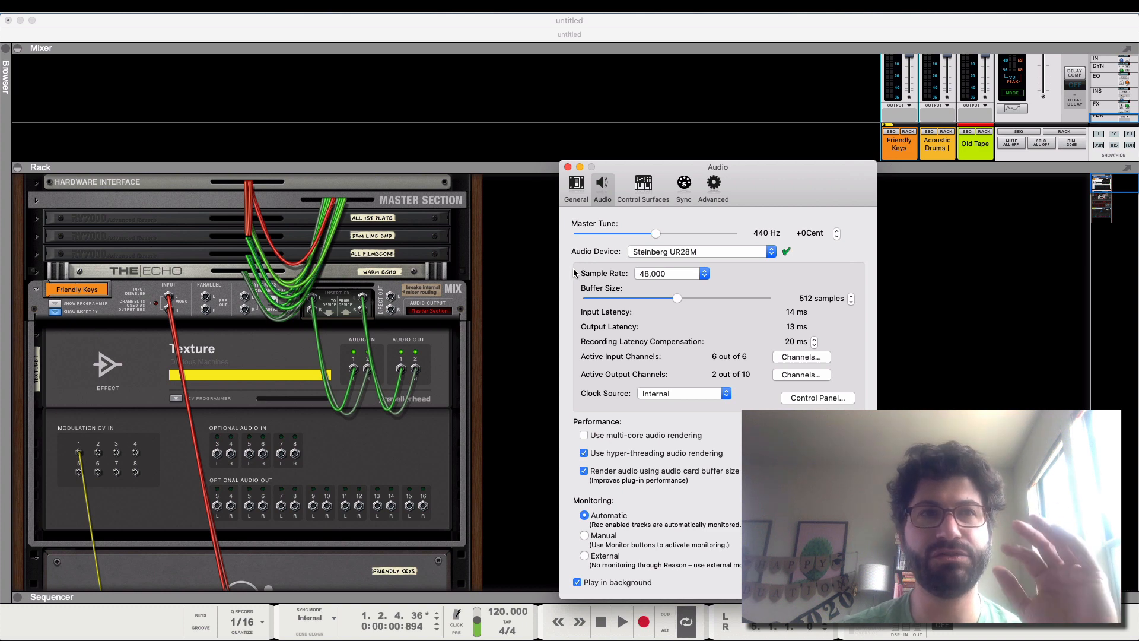
pyautogui.moveTo(687, 251)
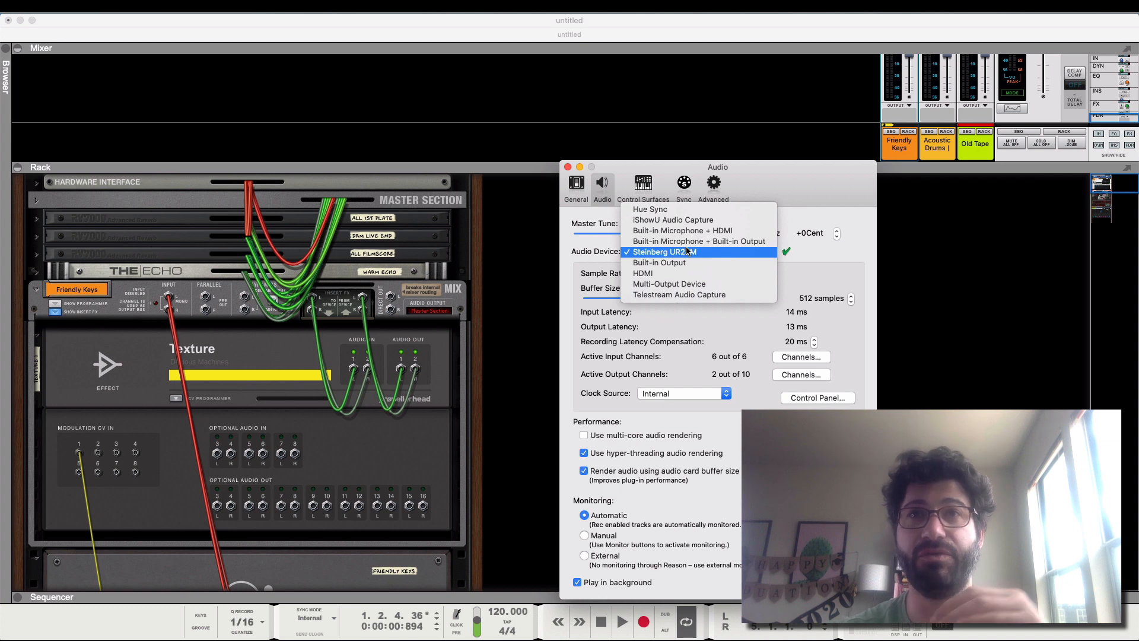
pyautogui.click(662, 251)
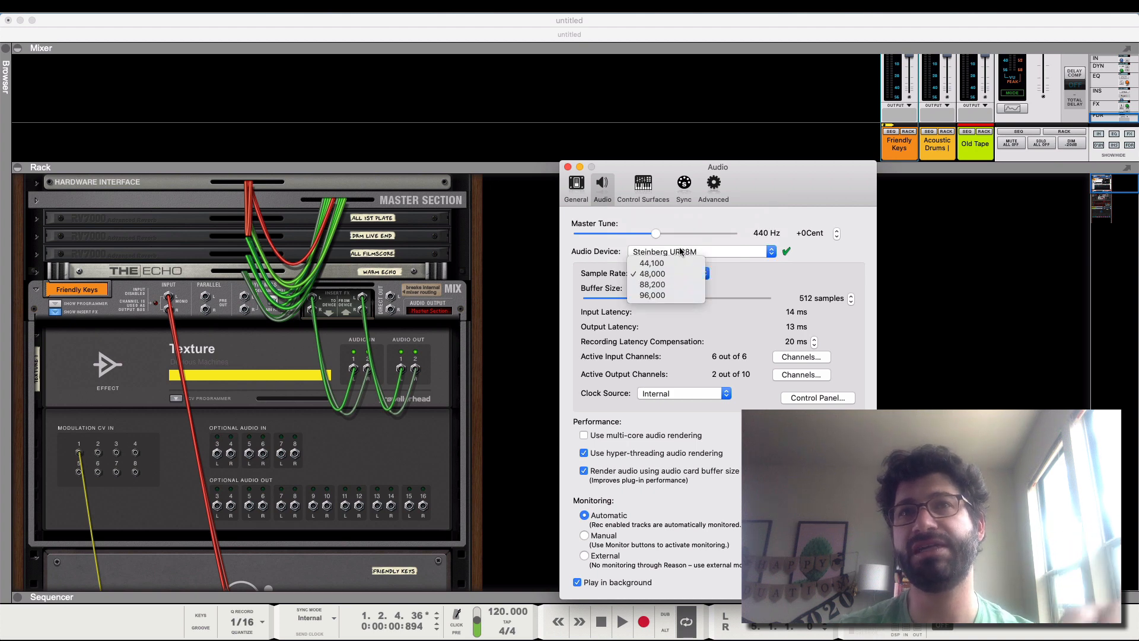
pyautogui.click(651, 273)
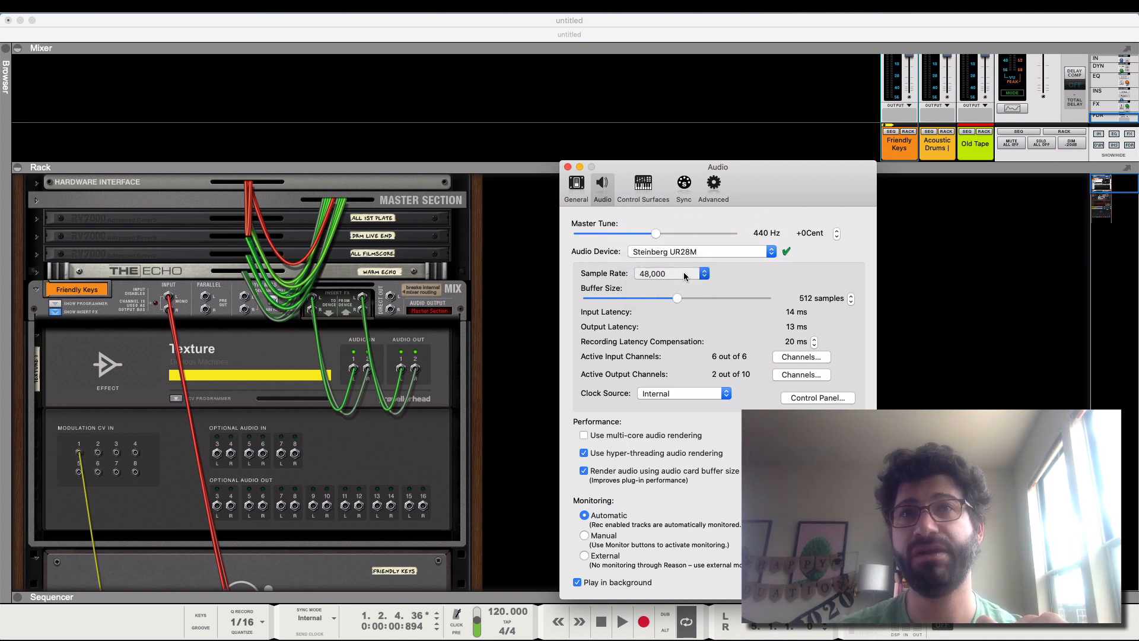
pyautogui.click(702, 273)
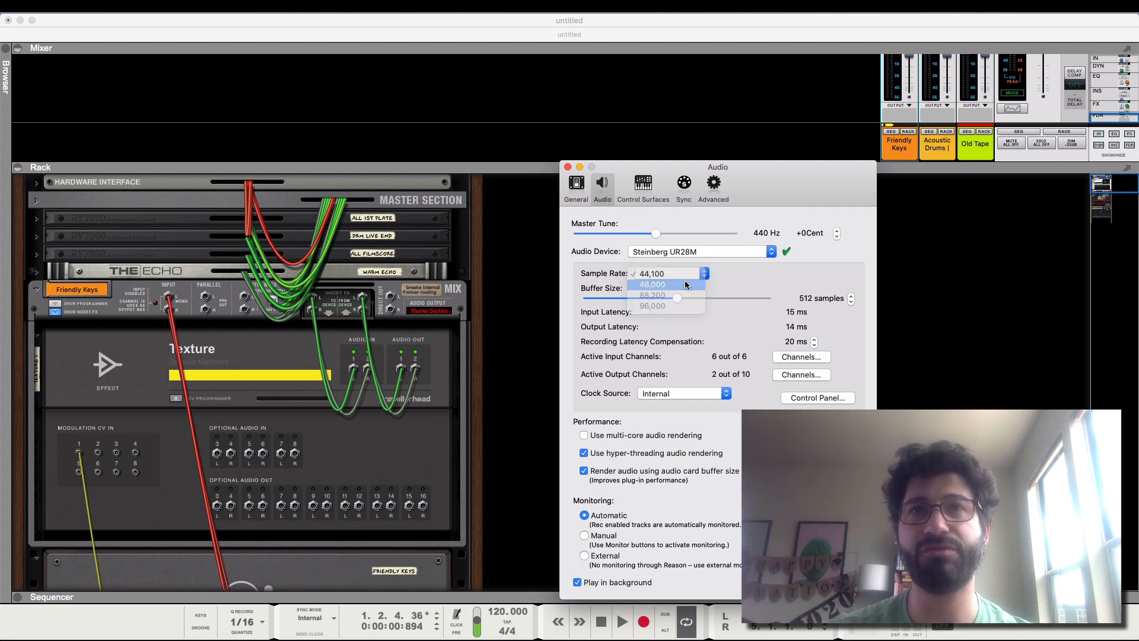
pyautogui.click(652, 283)
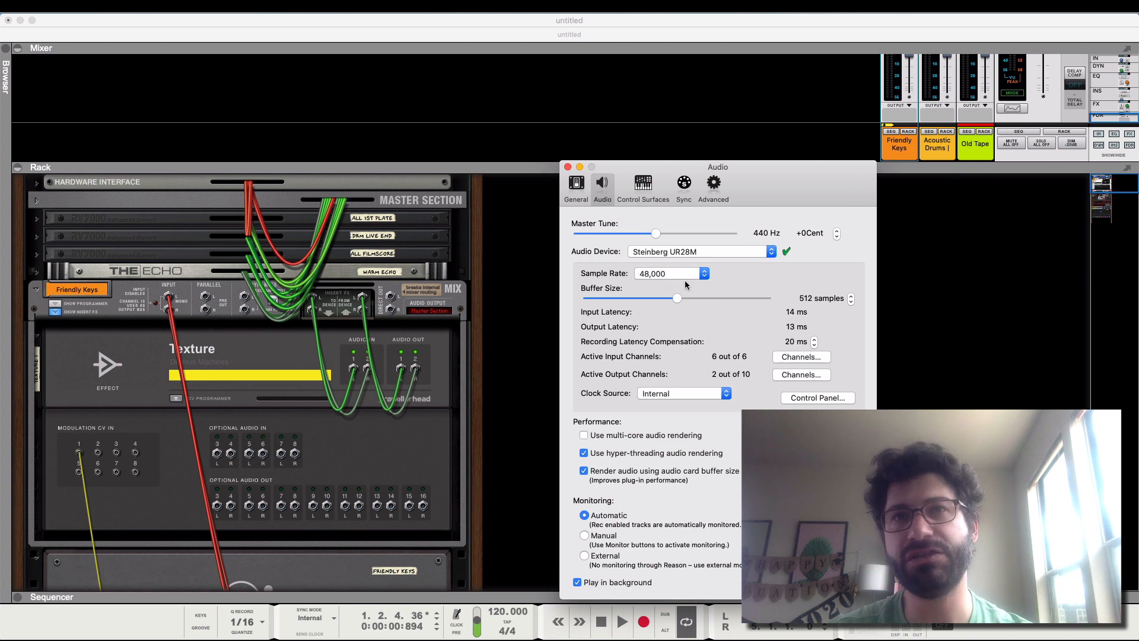
pyautogui.moveTo(684, 282)
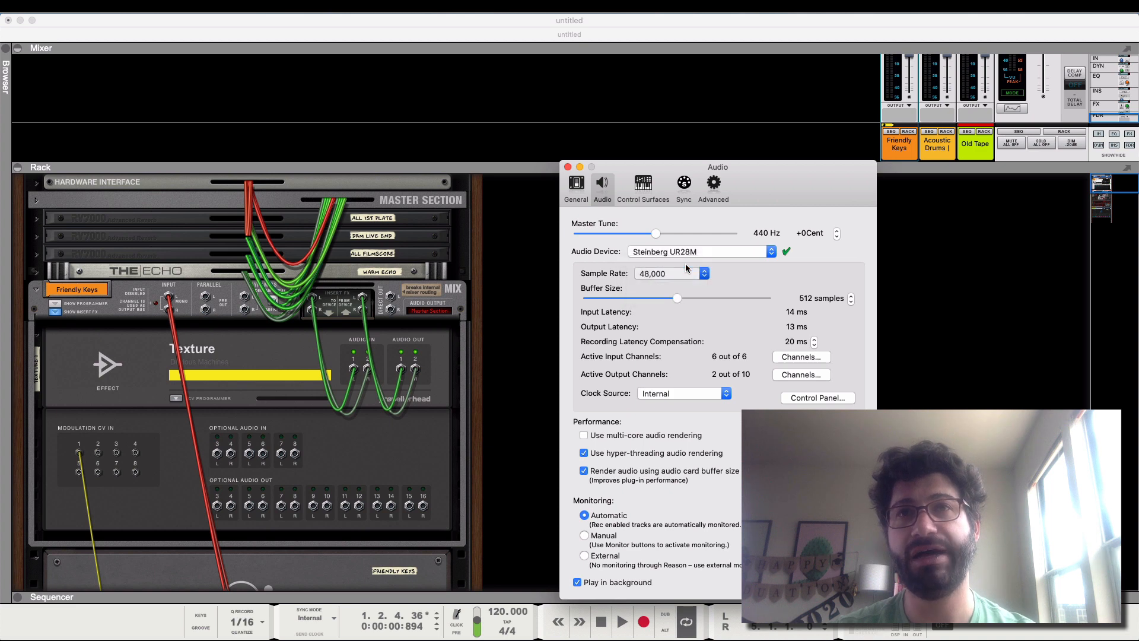
pyautogui.click(701, 272)
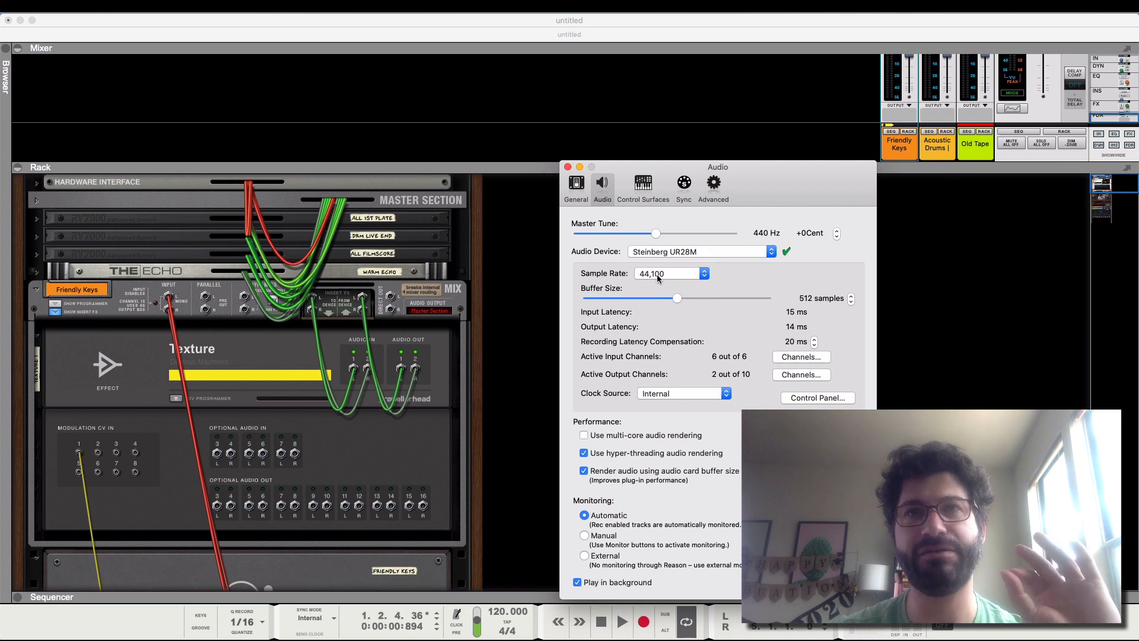
pyautogui.moveTo(676, 299)
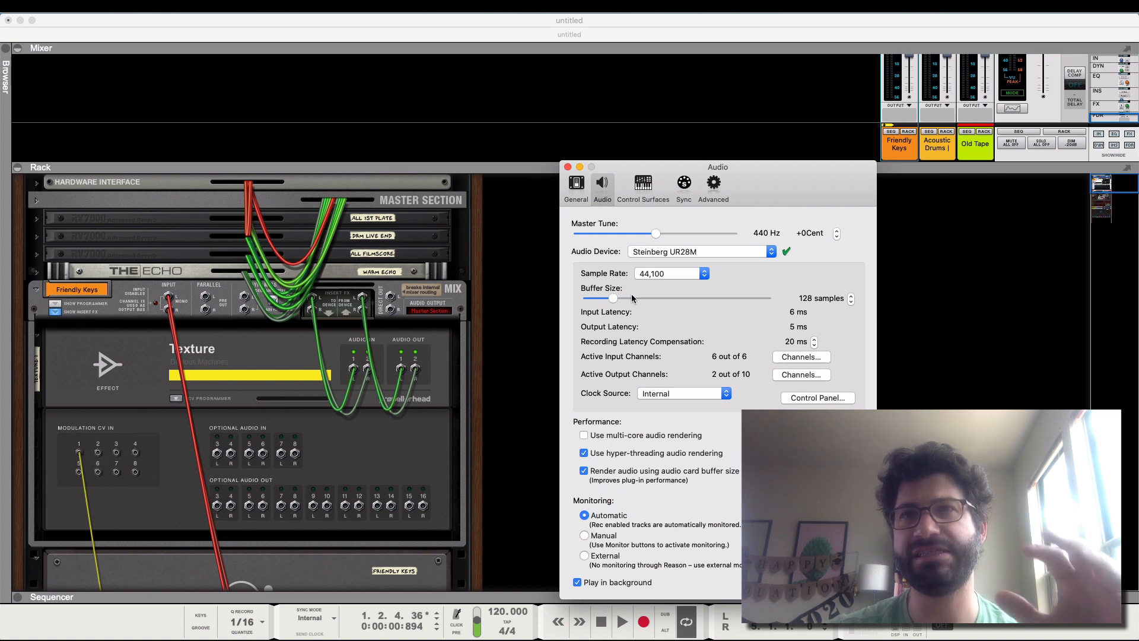
pyautogui.moveTo(632, 300)
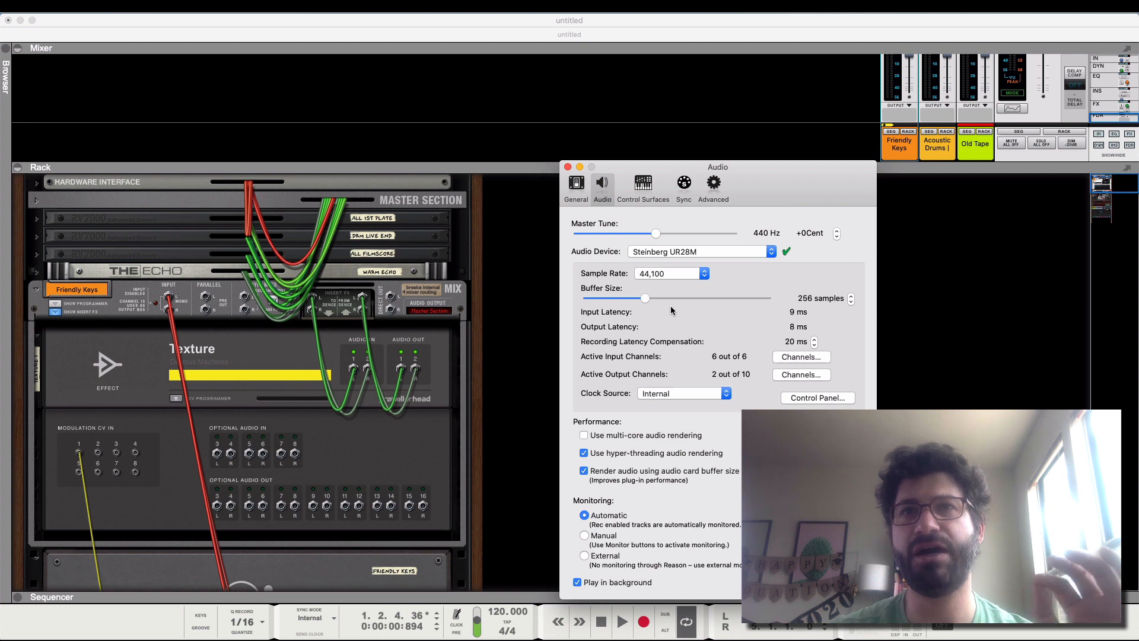
pyautogui.moveTo(784, 302)
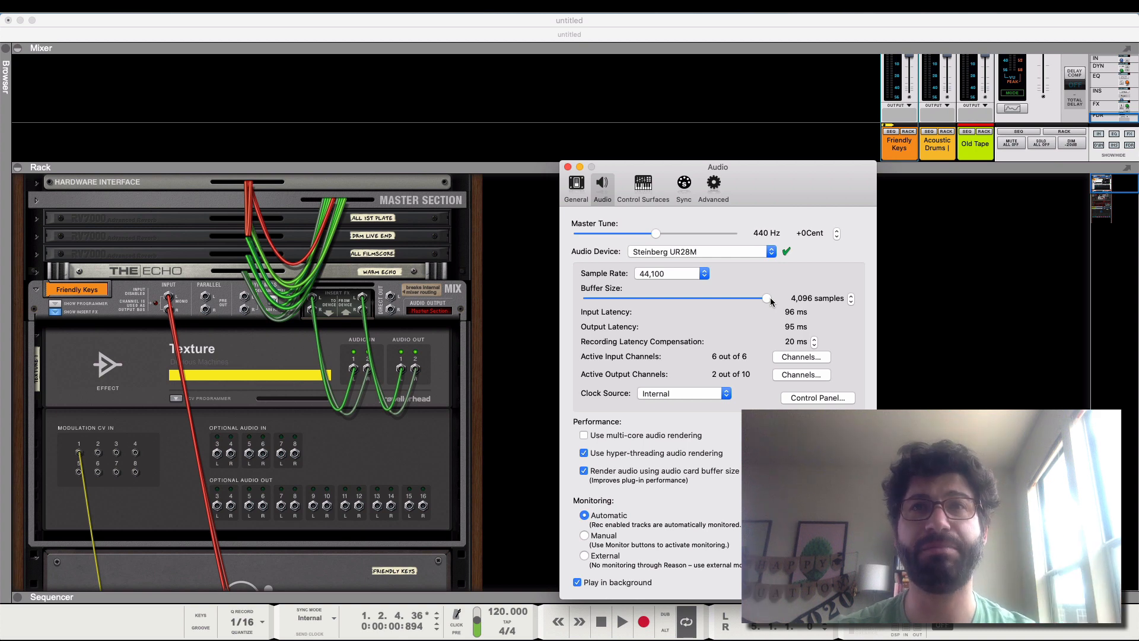
pyautogui.moveTo(762, 319)
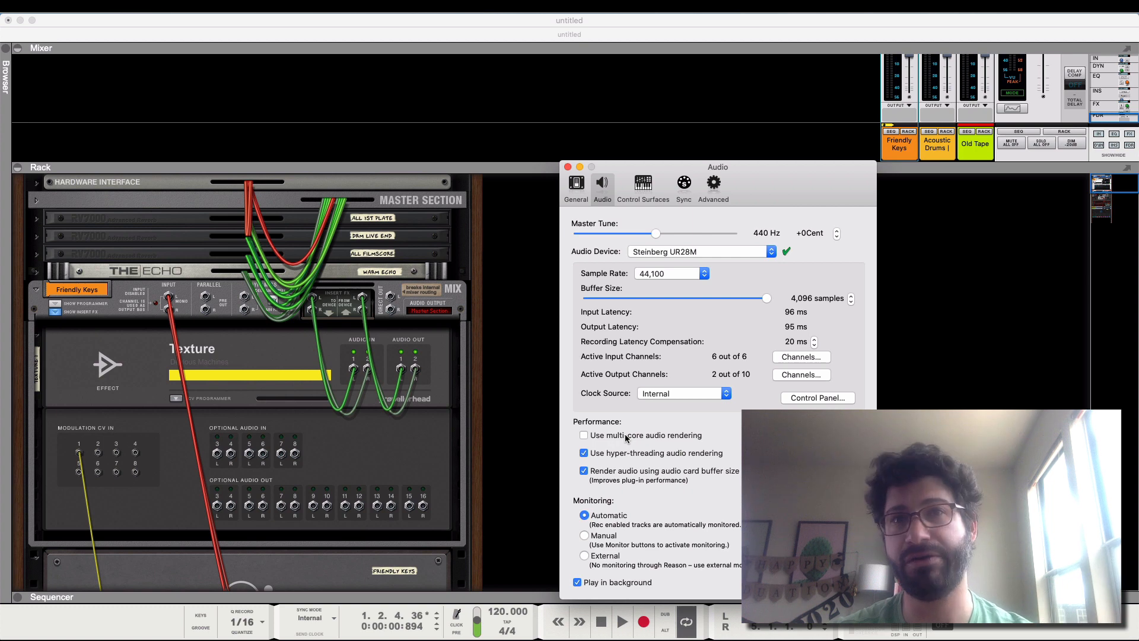
# Turn on Use multi-core audio rendering in the Audio preferences.
pyautogui.click(584, 434)
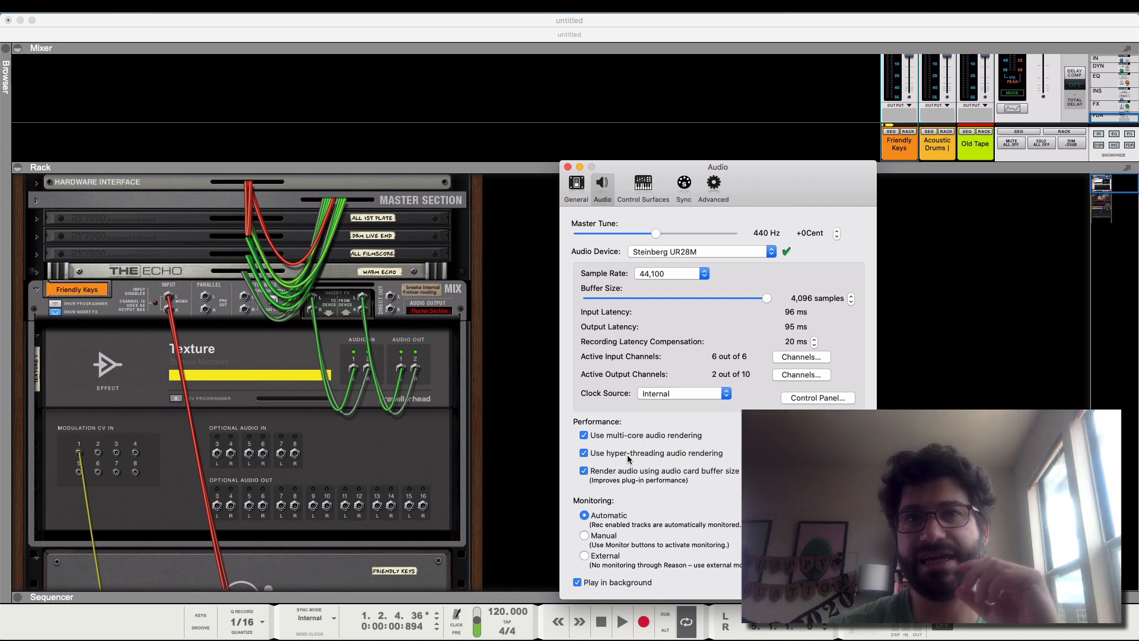
pyautogui.moveTo(659, 475)
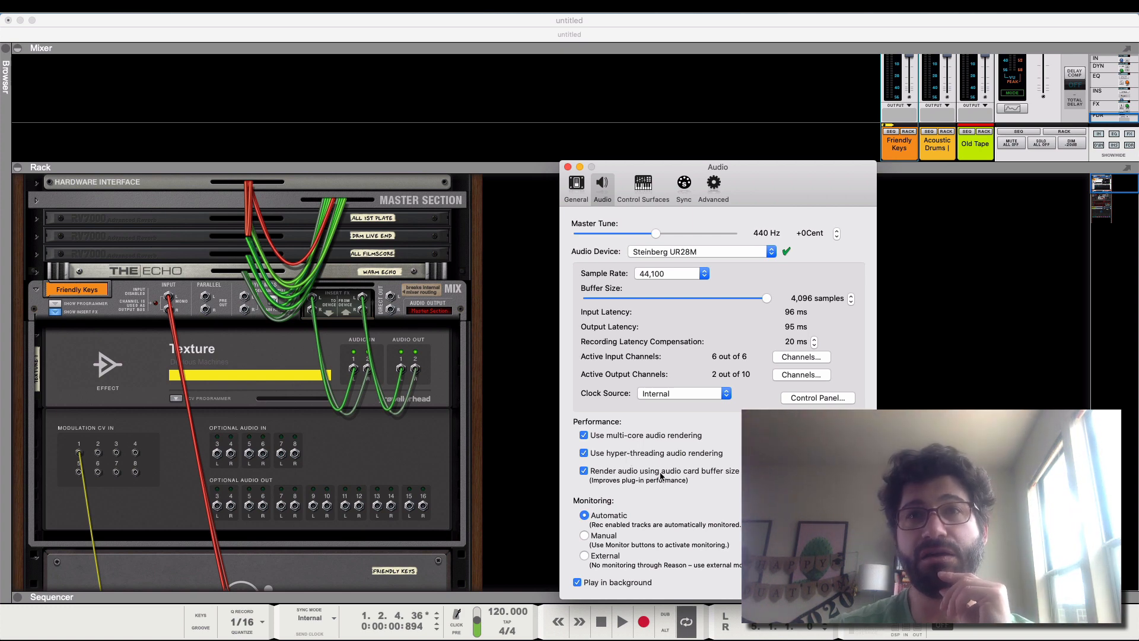
pyautogui.moveTo(708, 481)
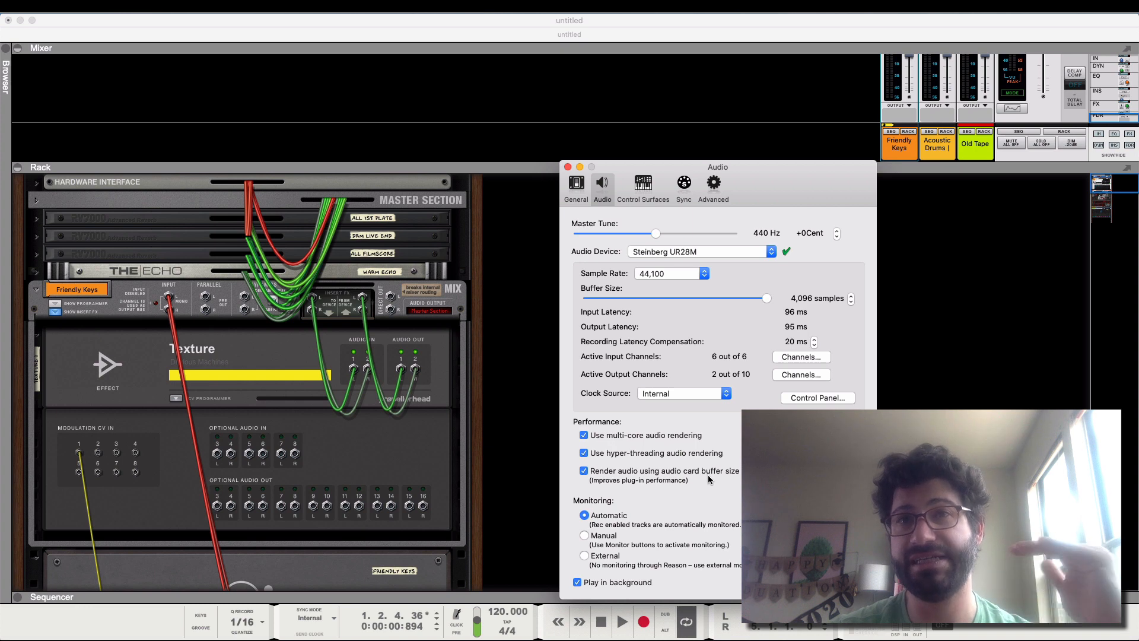